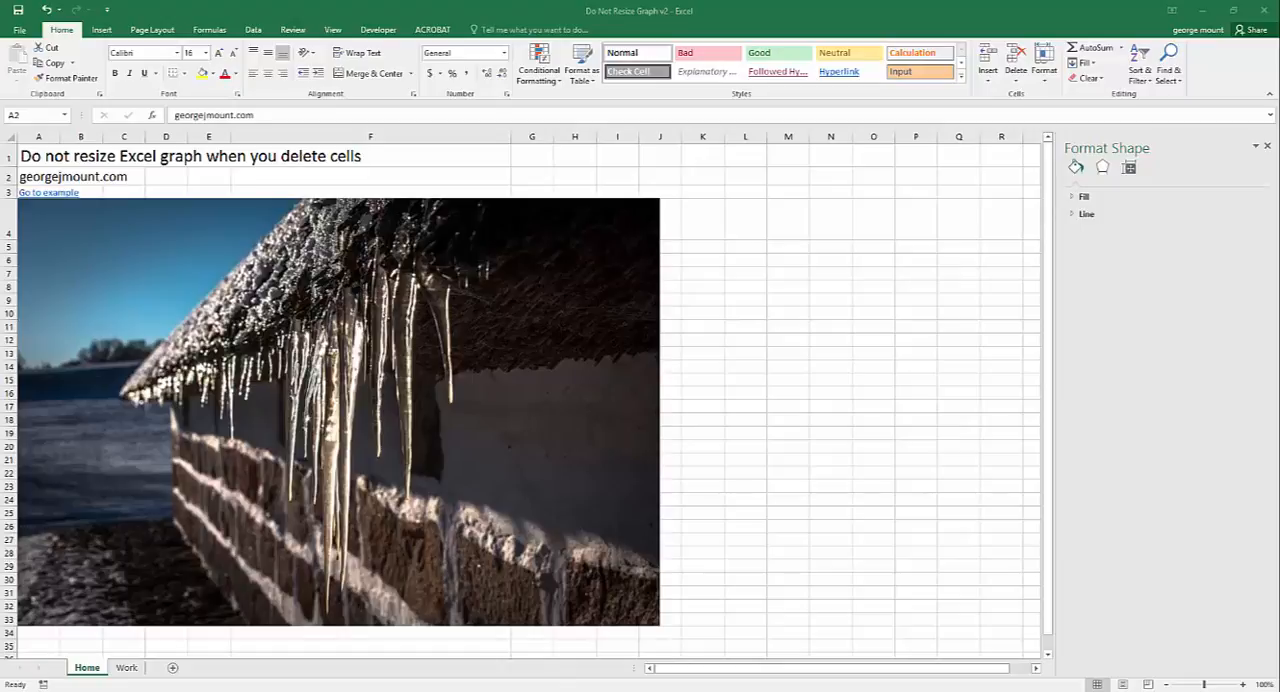
pyautogui.moveTo(550, 172)
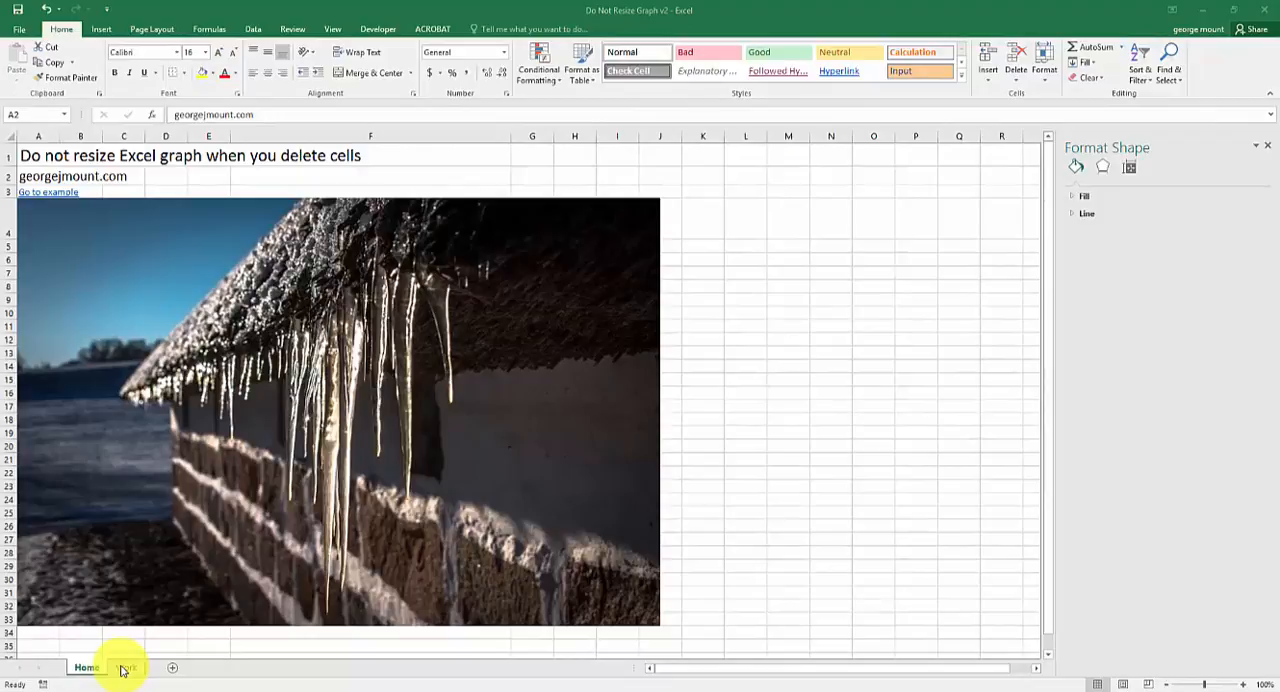
# - Switch to the Work sheet holding the East, Central and West line chart
pyautogui.click(126, 667)
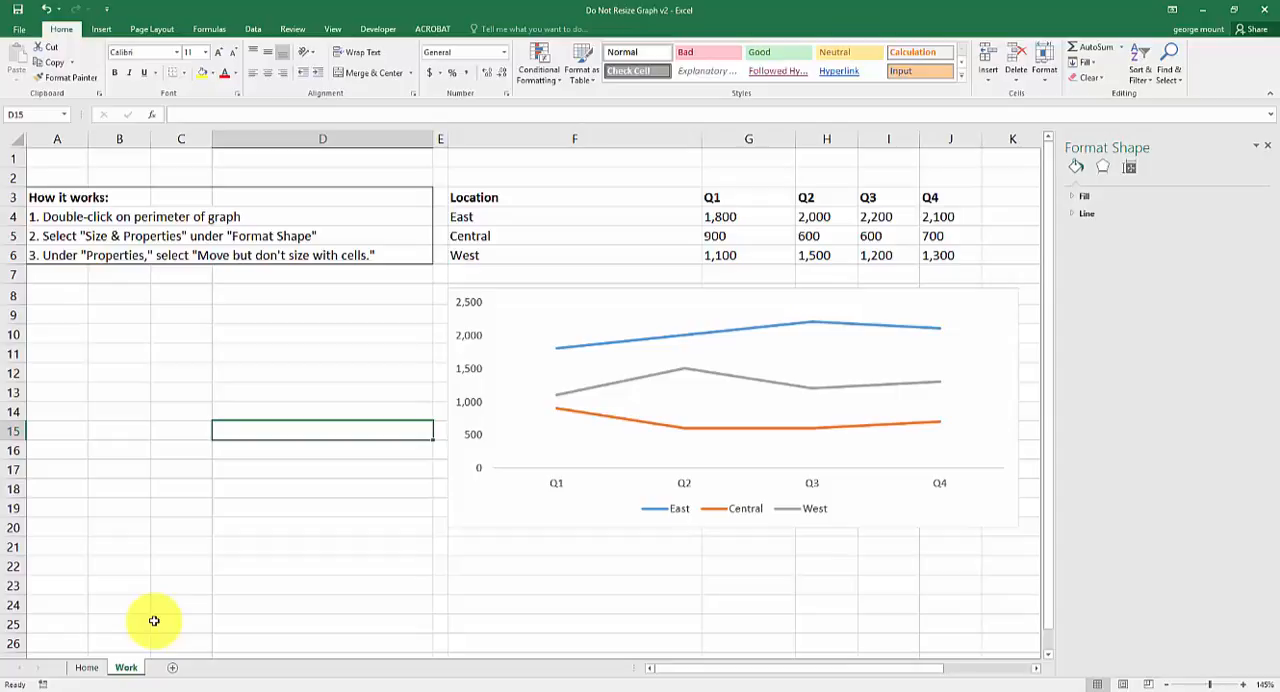
pyautogui.moveTo(137, 520)
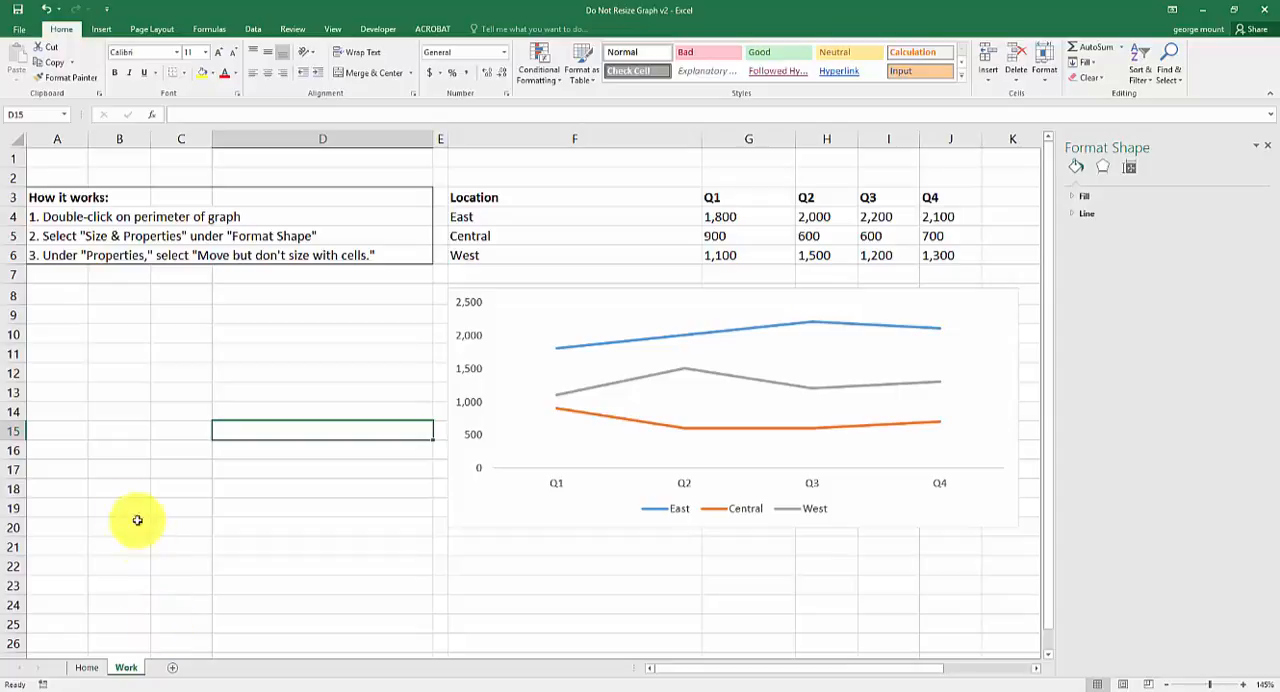
pyautogui.moveTo(32, 320)
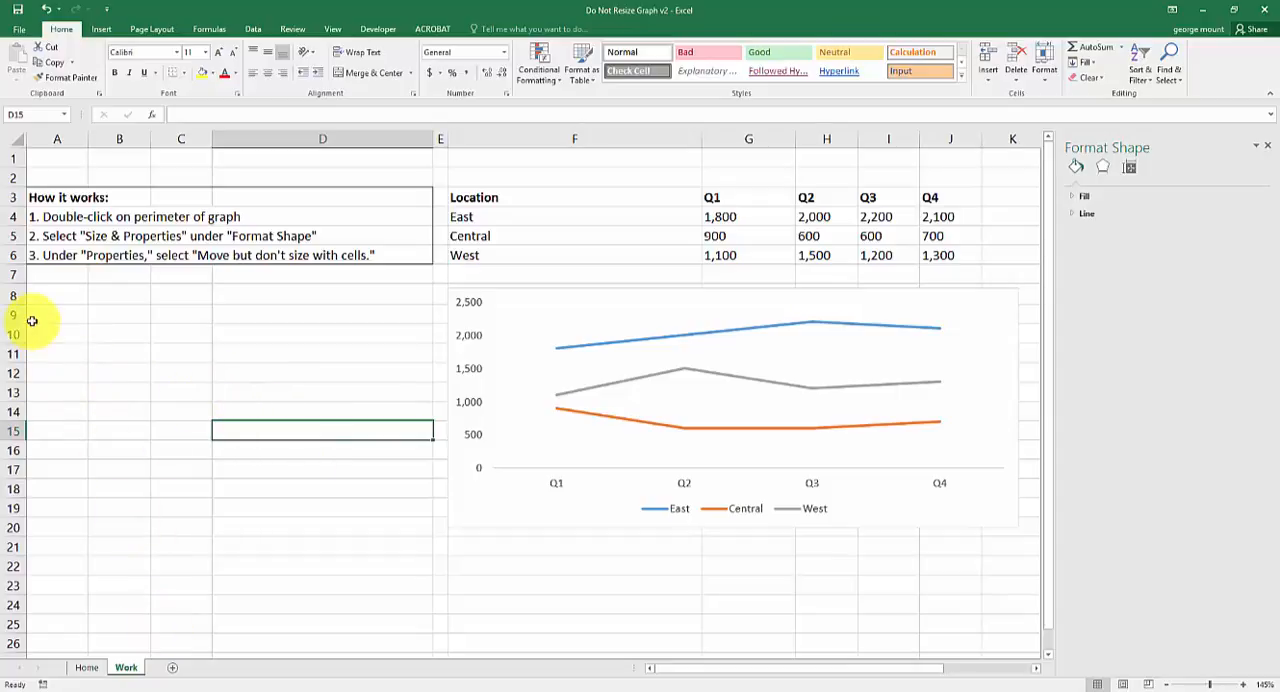
pyautogui.moveTo(25, 320)
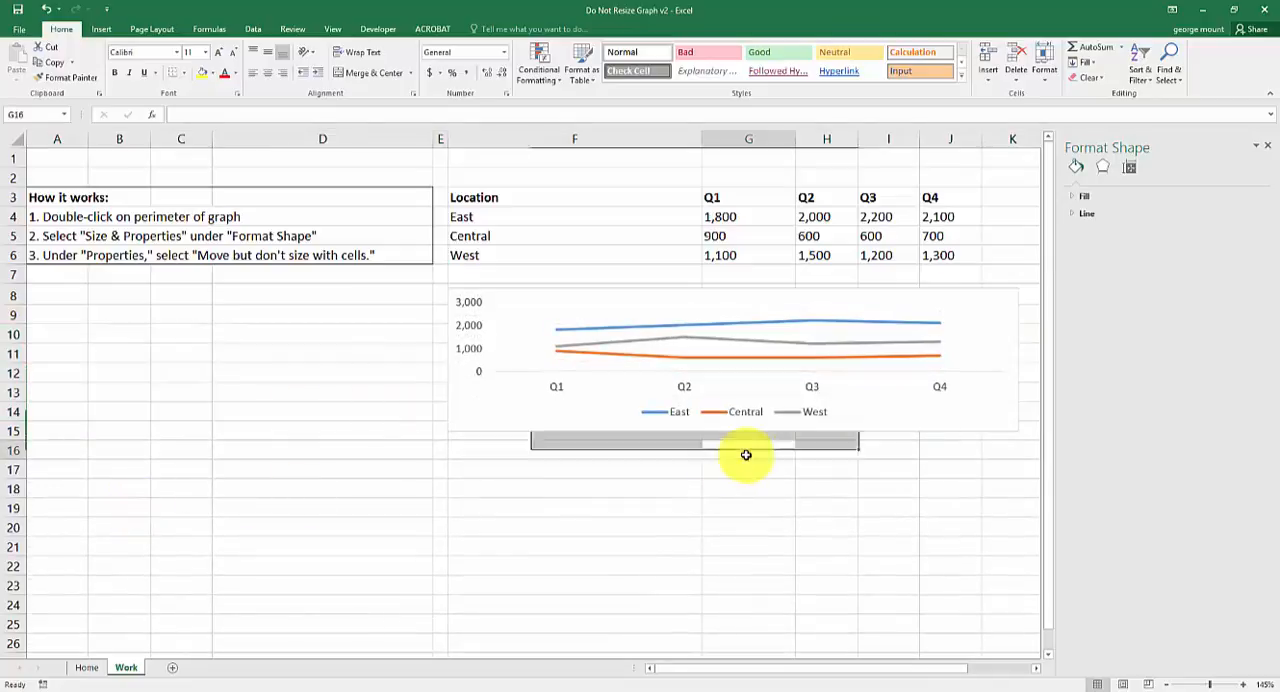
pyautogui.click(748, 450)
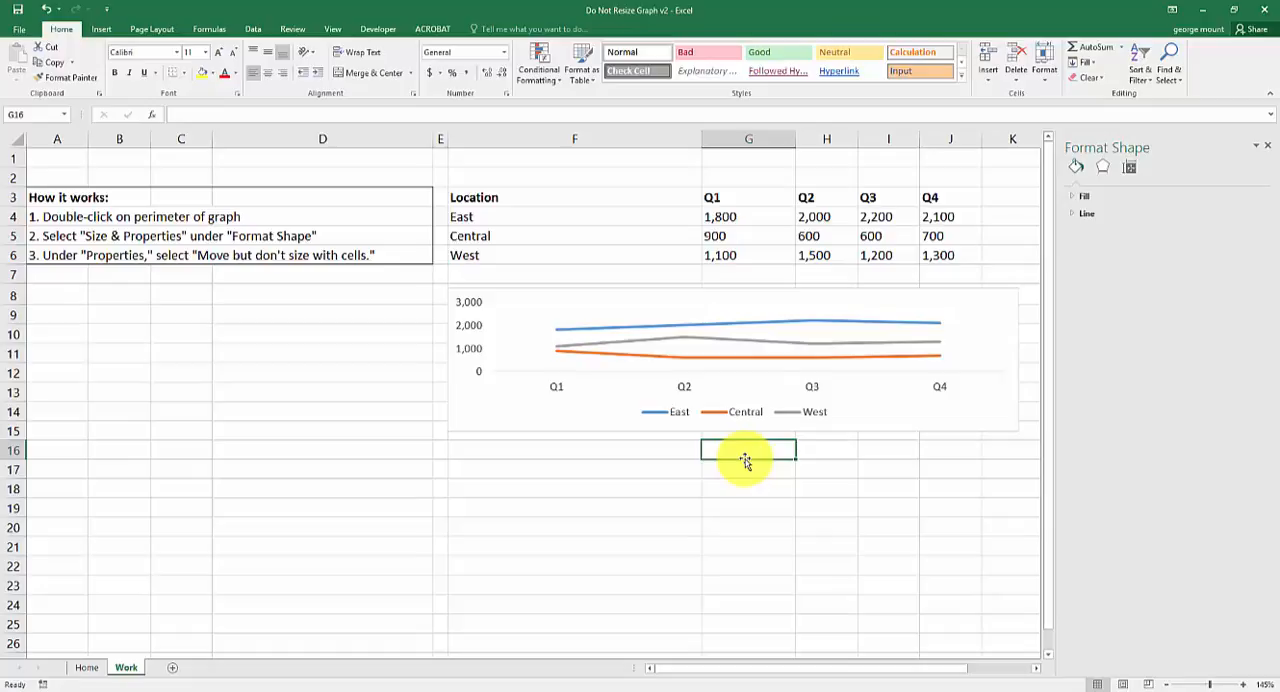
pyautogui.moveTo(918, 405)
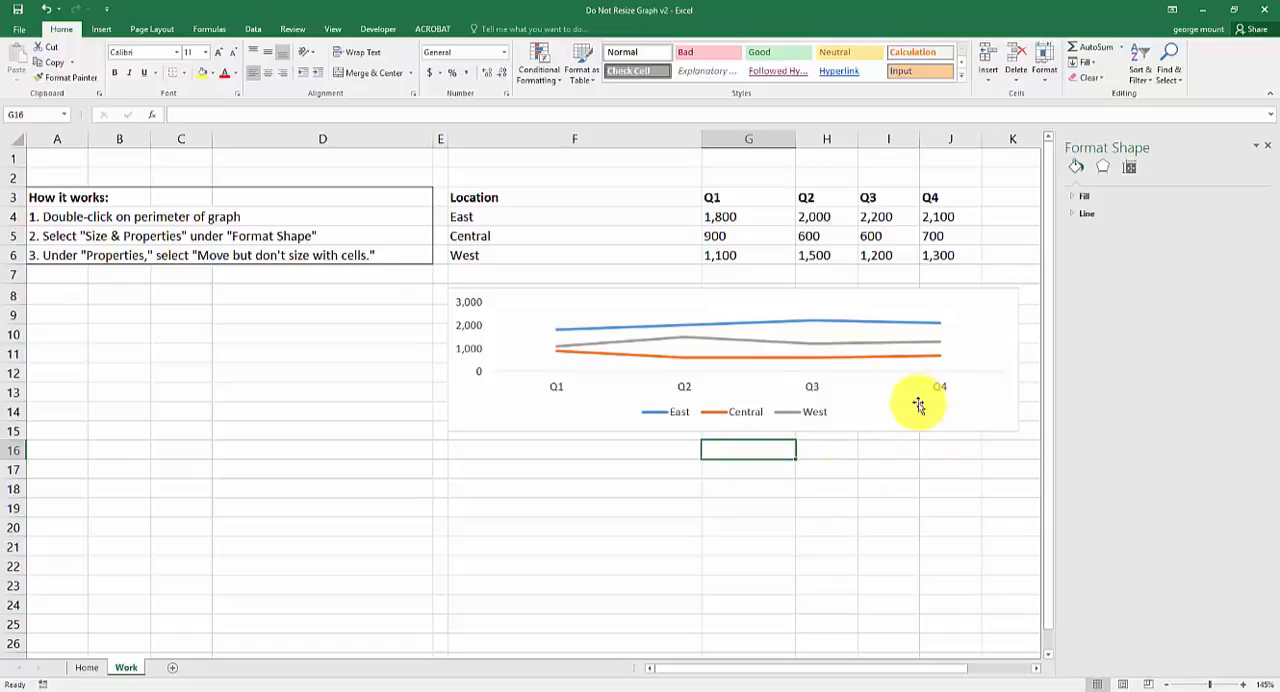
pyautogui.moveTo(985, 420)
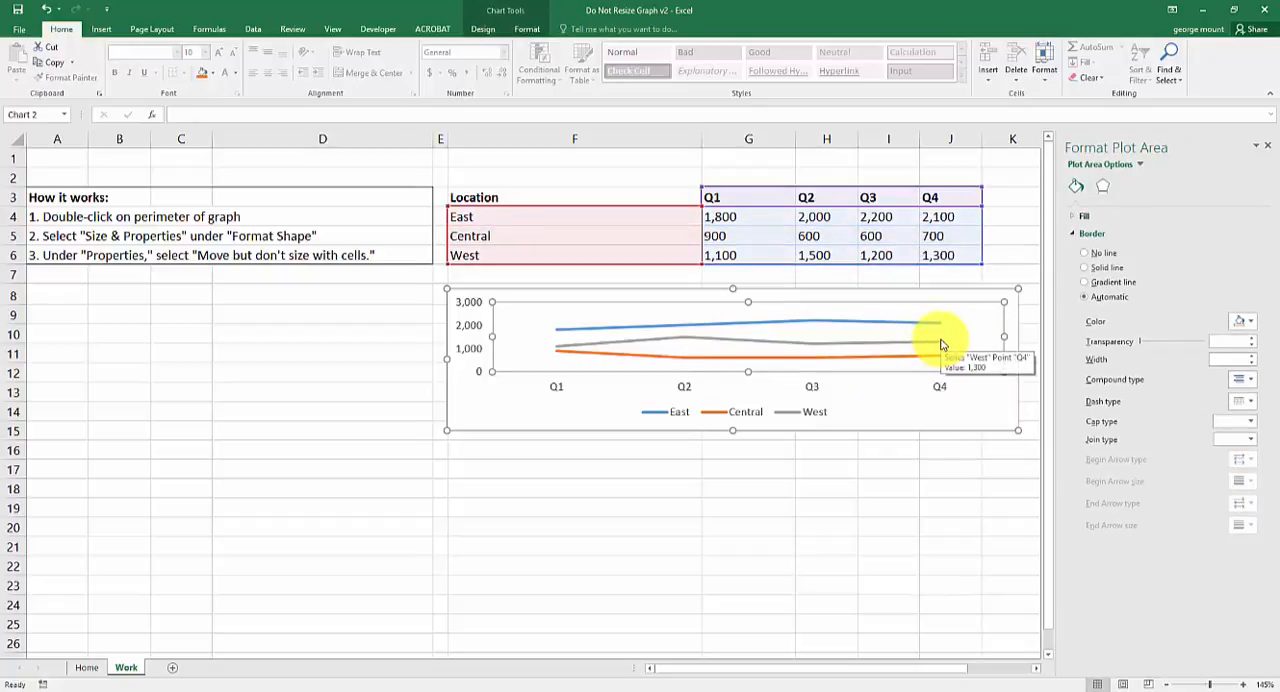
pyautogui.moveTo(985, 417)
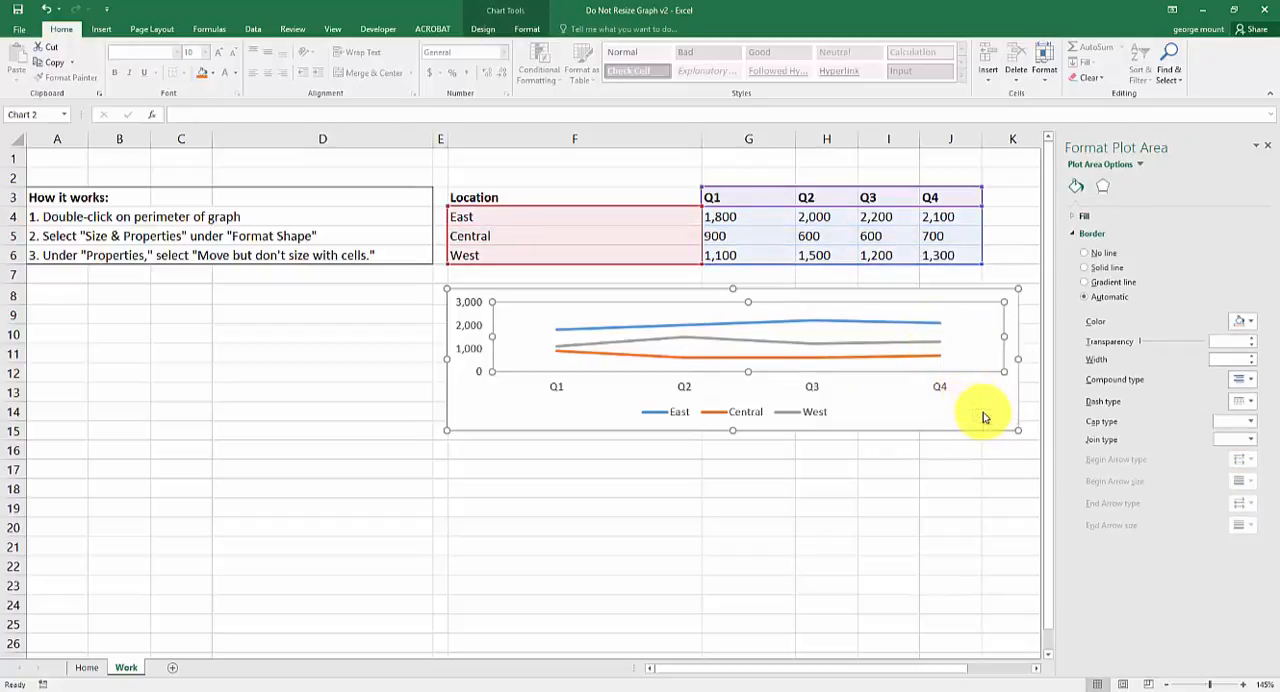
pyautogui.moveTo(989, 415)
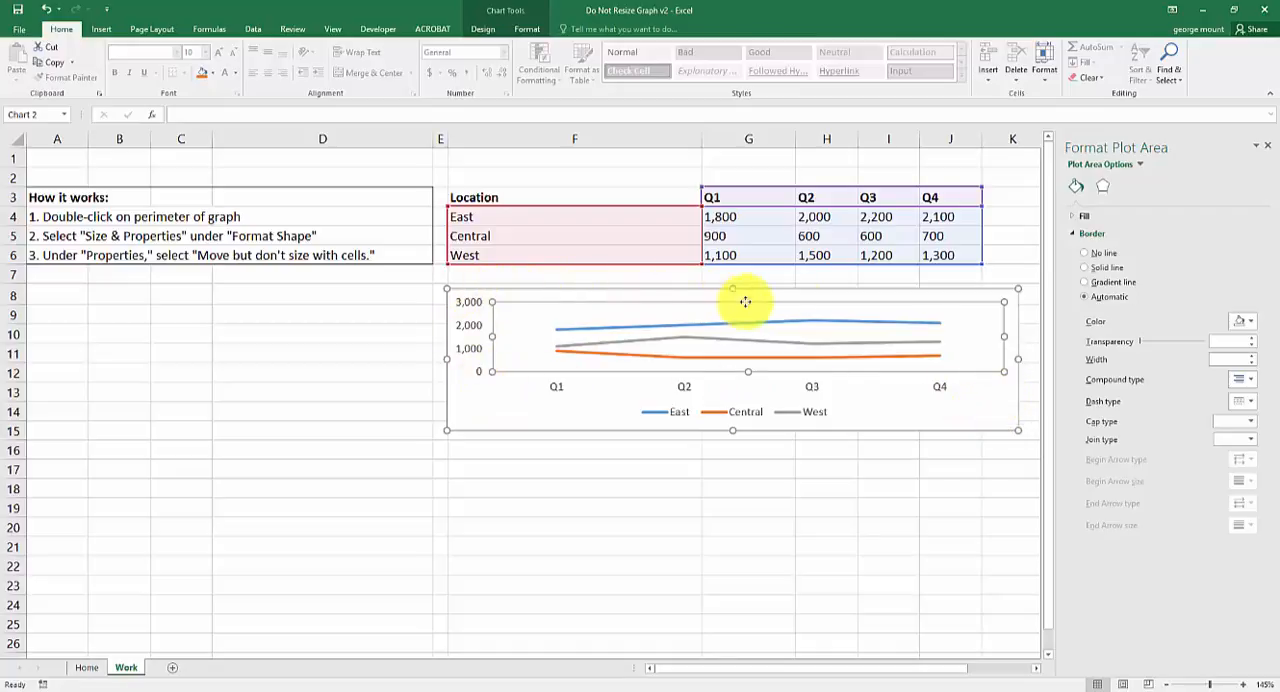
pyautogui.moveTo(970, 408)
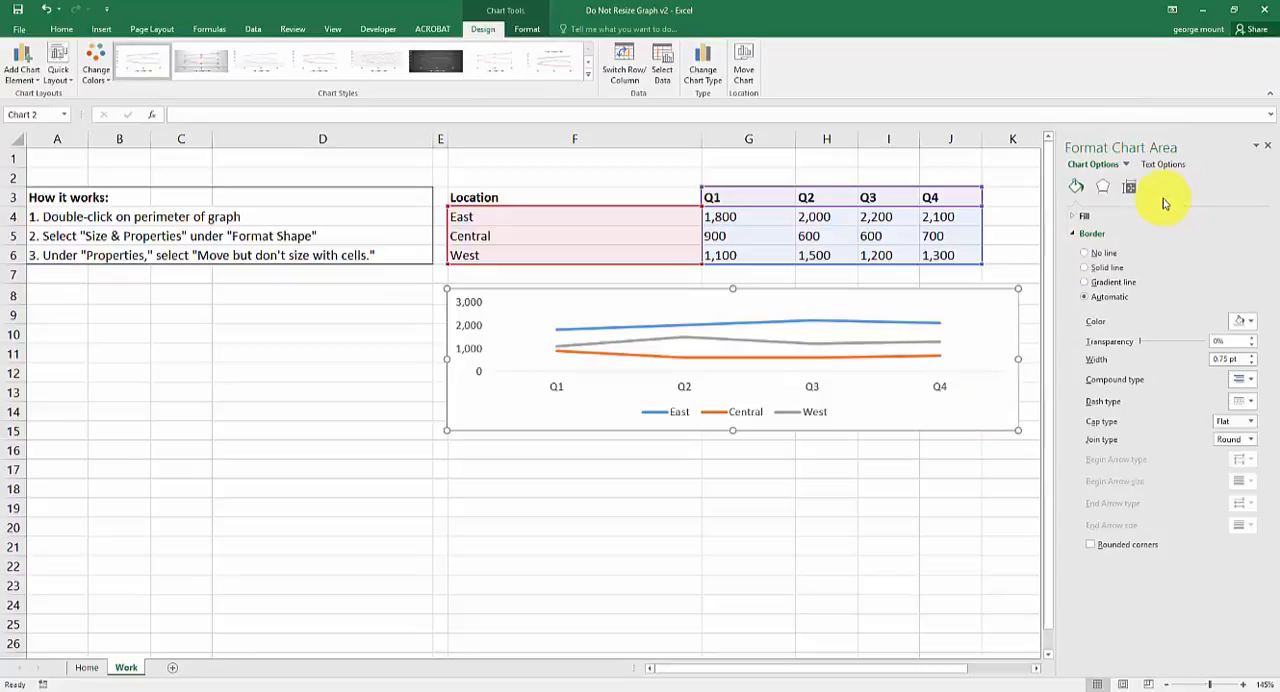
pyautogui.moveTo(1129, 188)
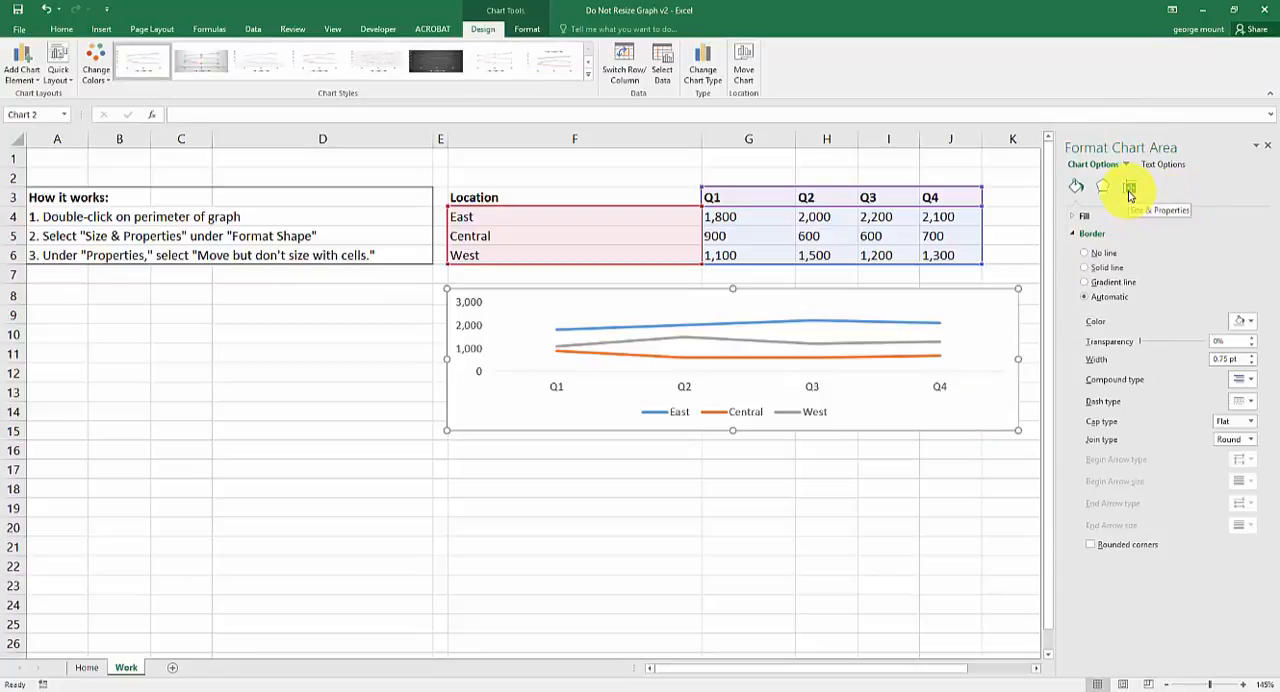
# - Show the Size & Properties settings in the Format Chart Area pane
pyautogui.click(1129, 187)
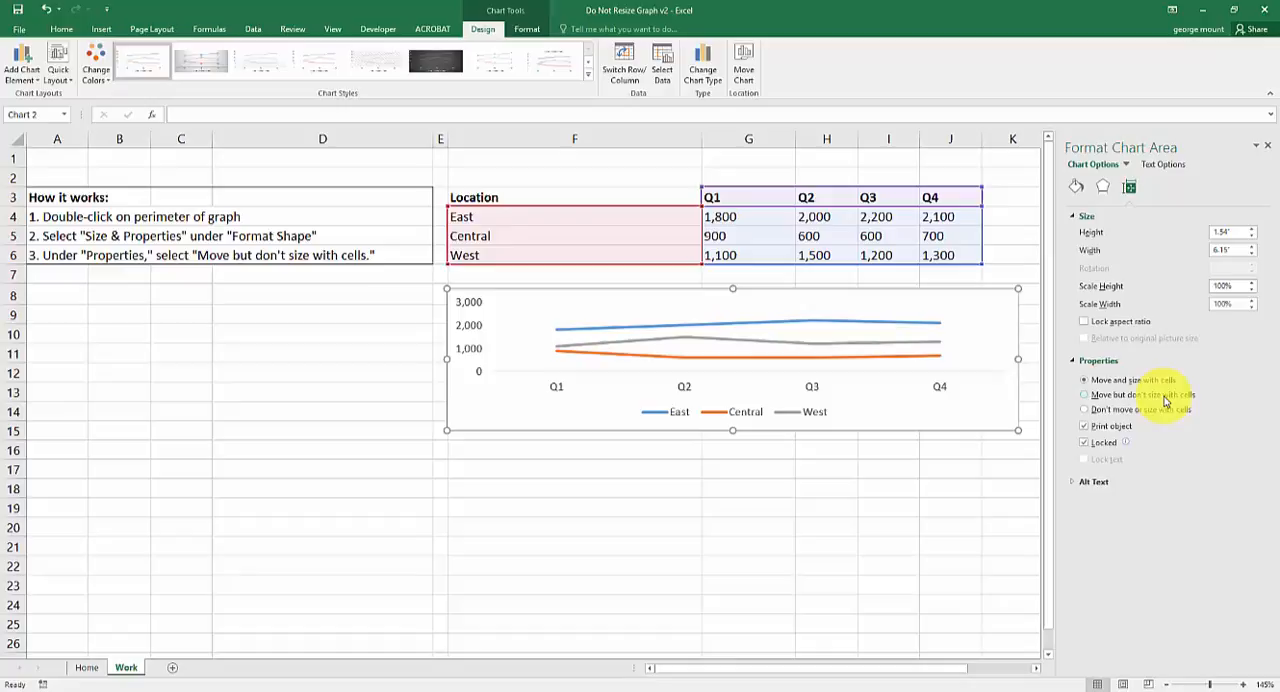
# - Choose 'Move but don't size with cells' under the chart's Properties
pyautogui.click(1084, 394)
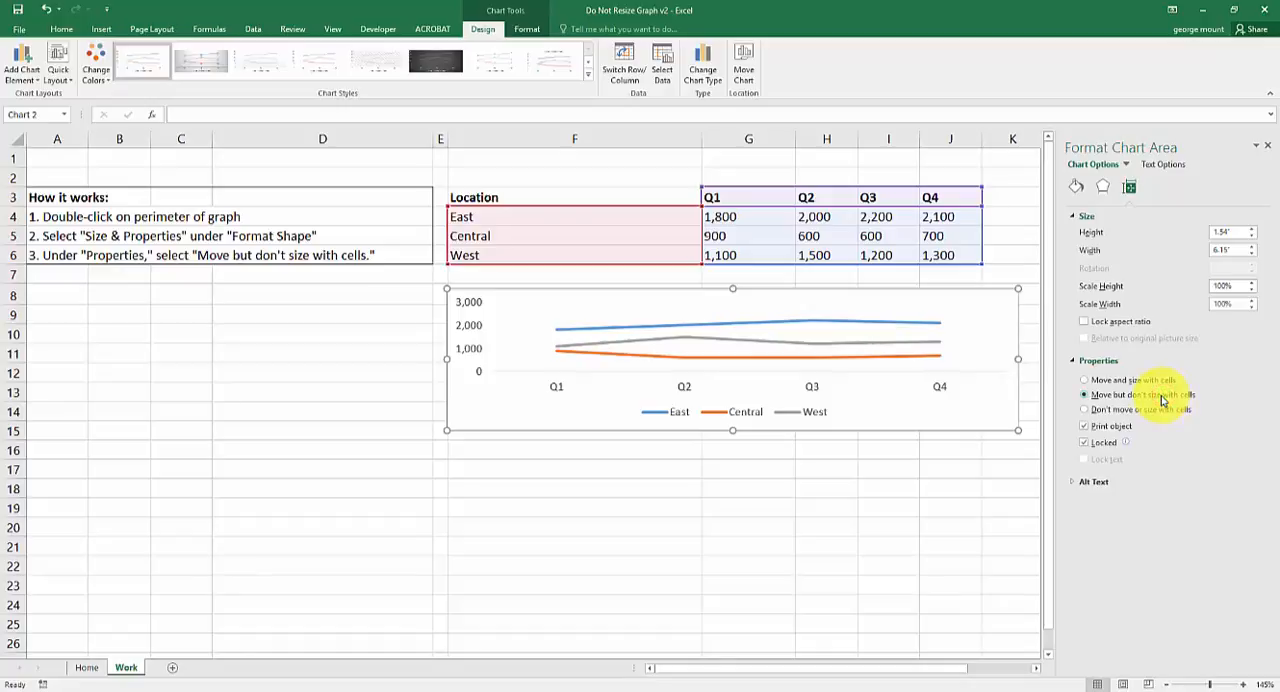
pyautogui.moveTo(370, 376)
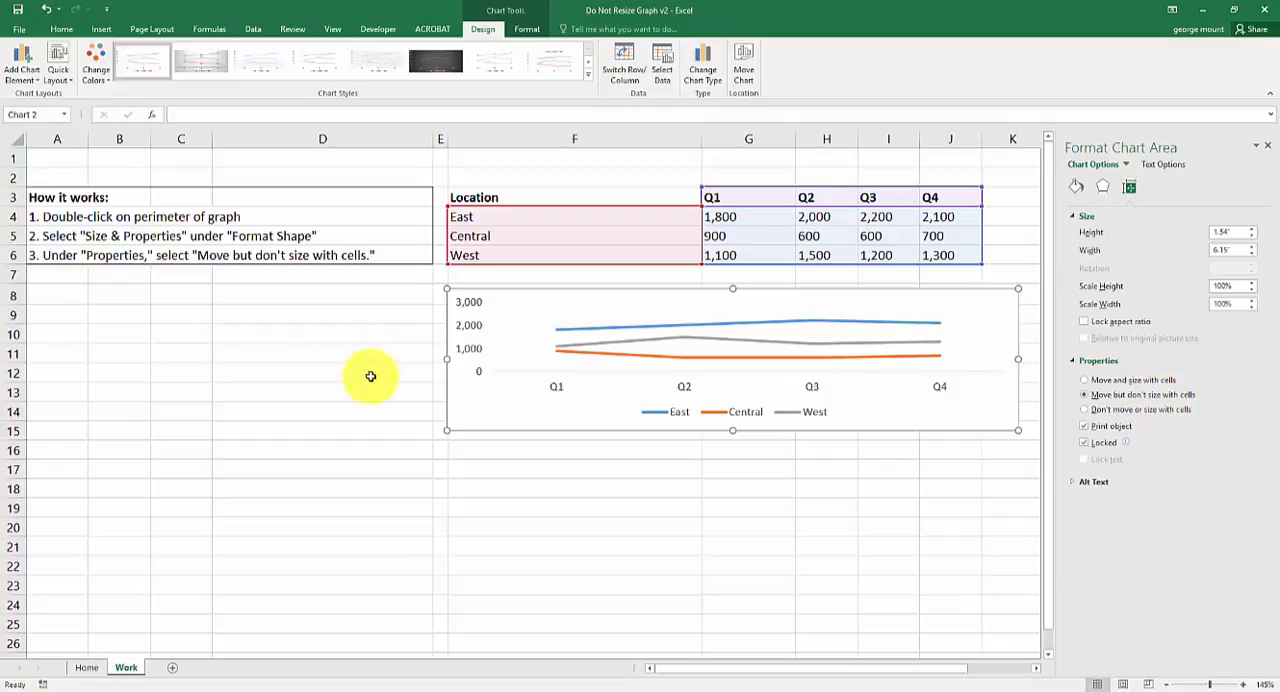
pyautogui.moveTo(151, 319)
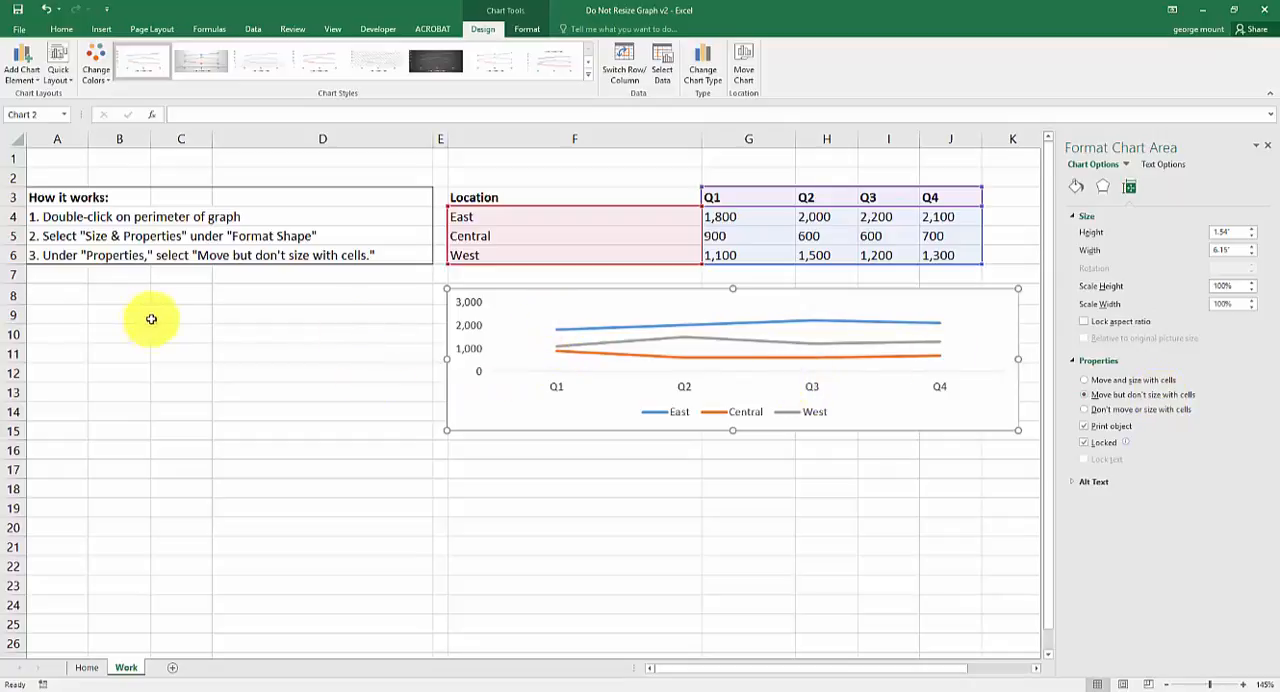
pyautogui.moveTo(1001, 451)
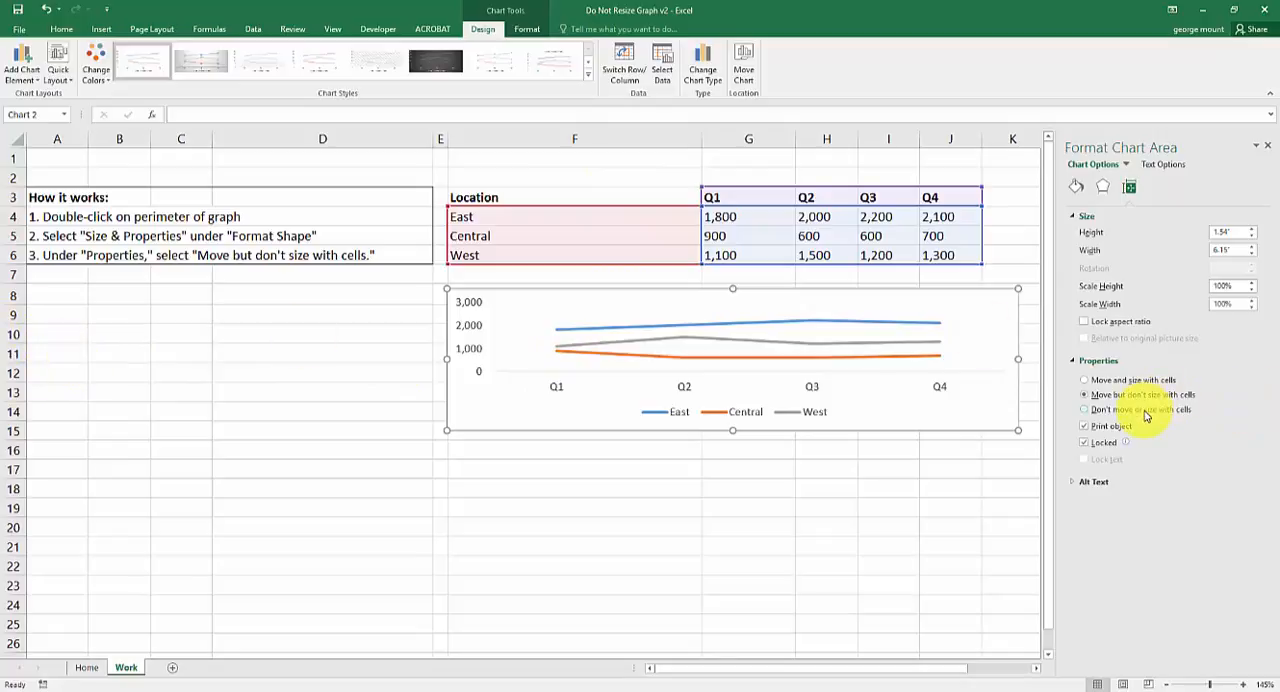
pyautogui.moveTo(831, 363)
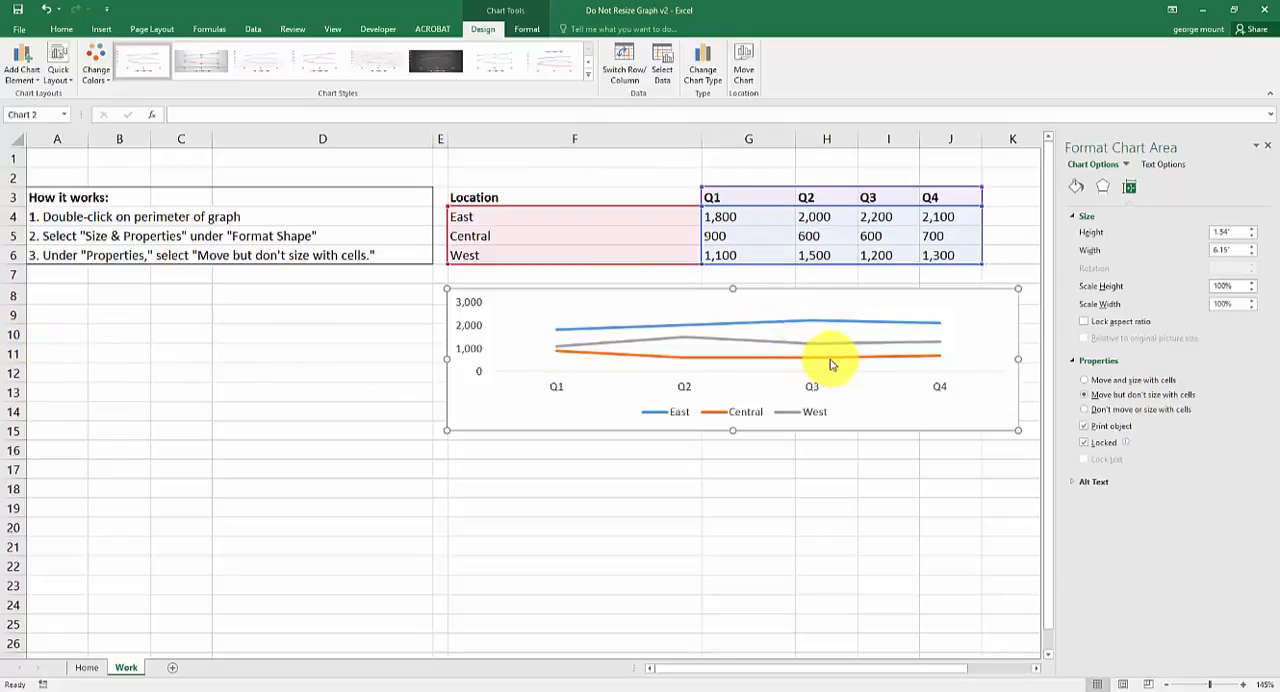
pyautogui.moveTo(601, 437)
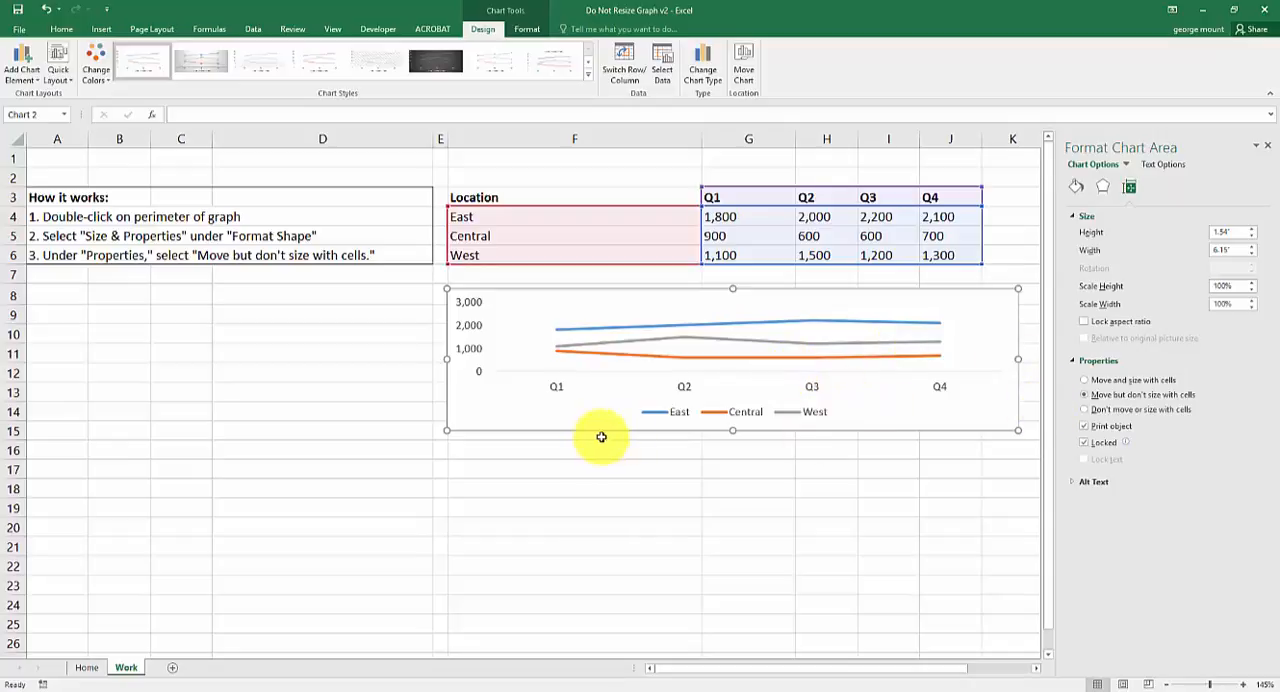
pyautogui.moveTo(248, 415)
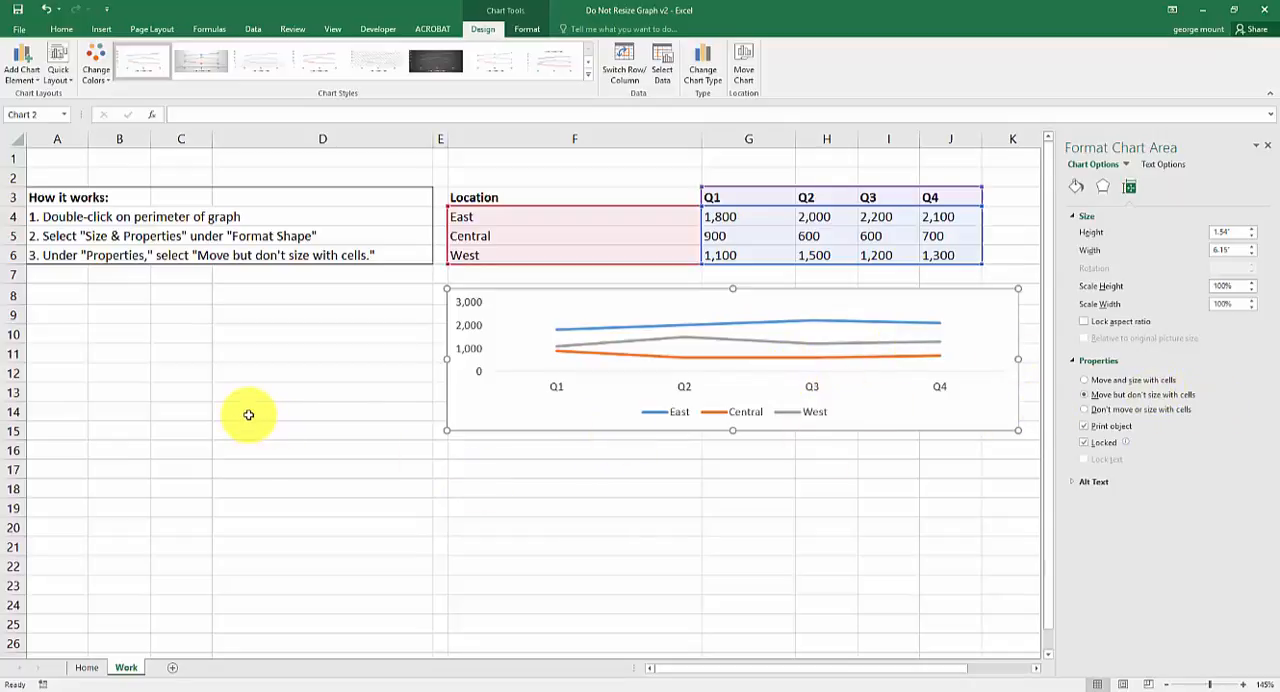
# - Deselect the chart and clear the selection of rows 10 to 13
pyautogui.click(322, 371)
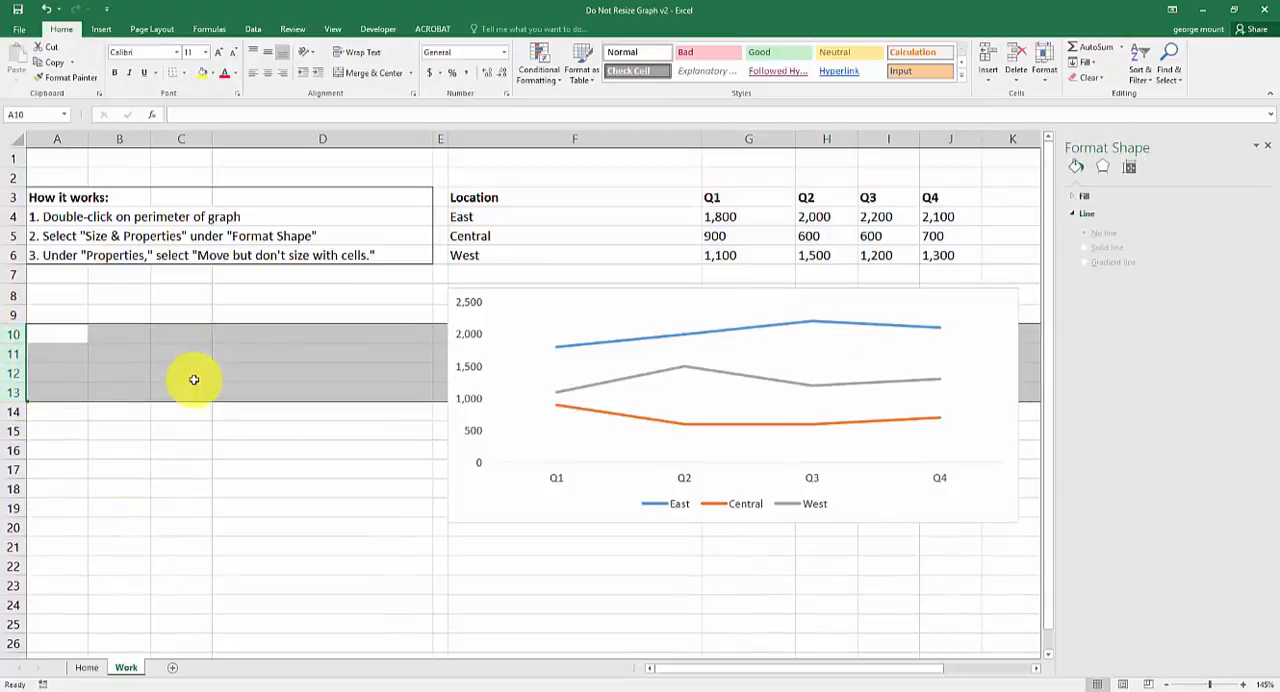
pyautogui.click(234, 330)
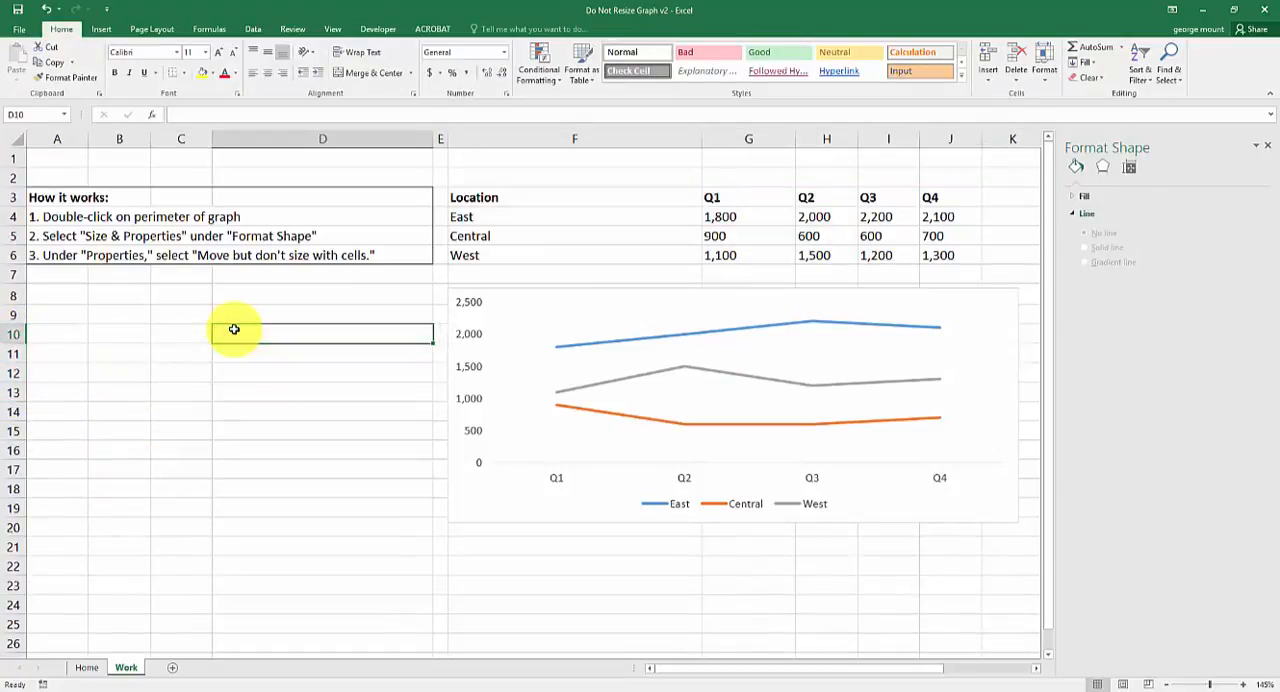
pyautogui.moveTo(537, 315)
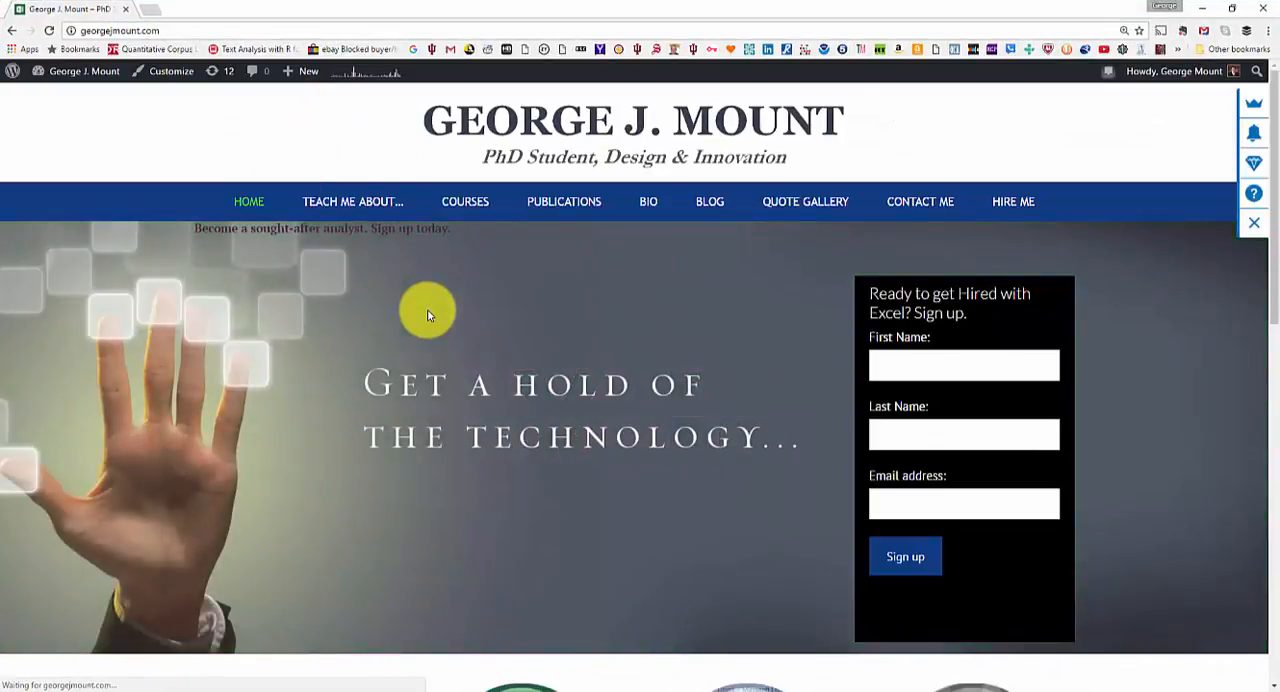
pyautogui.moveTo(262, 370)
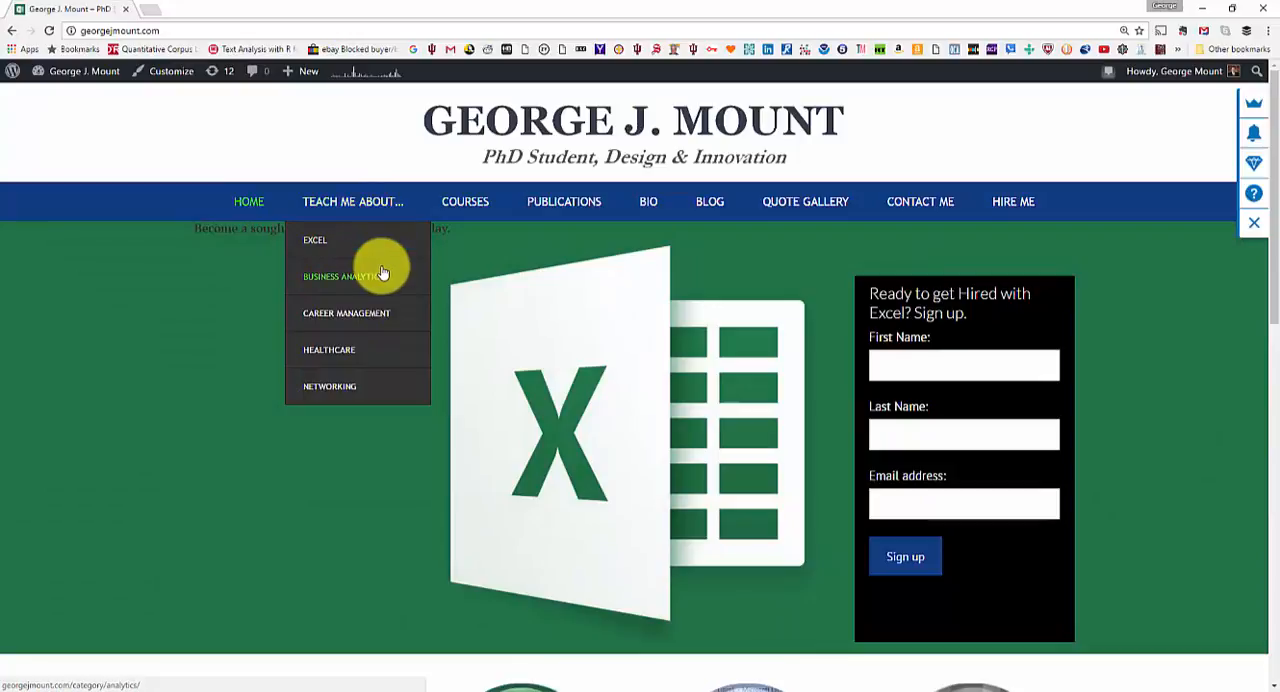
pyautogui.moveTo(378, 360)
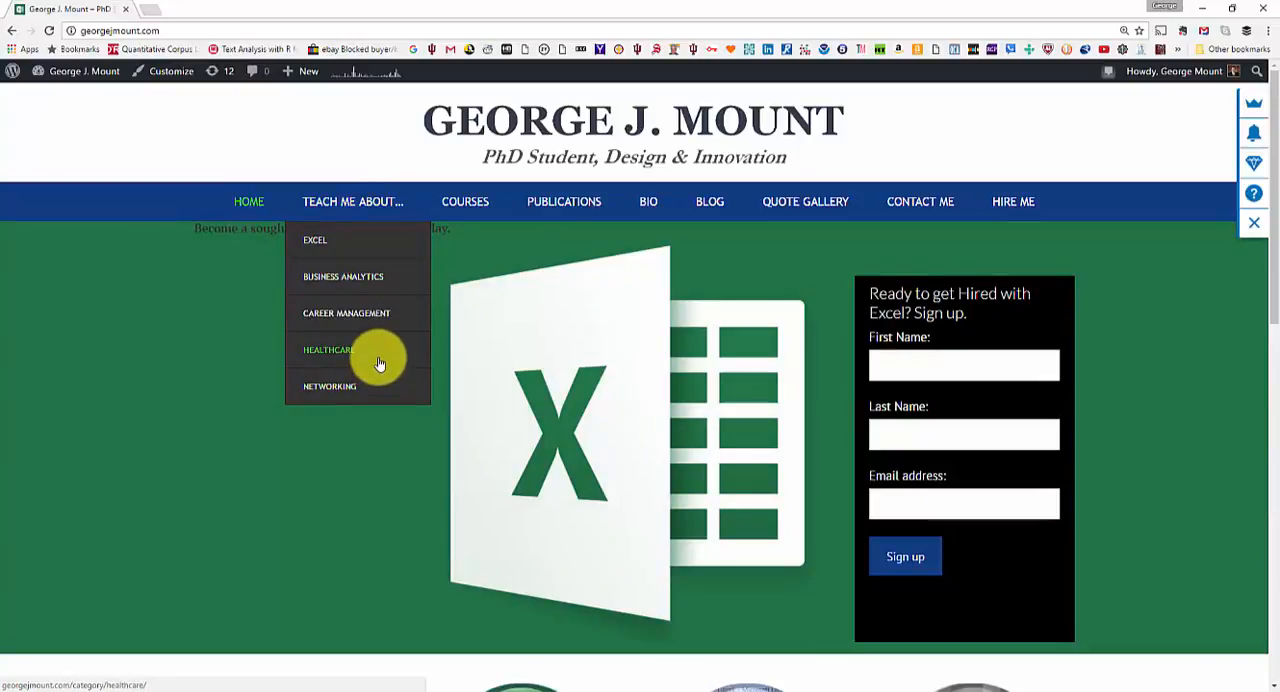